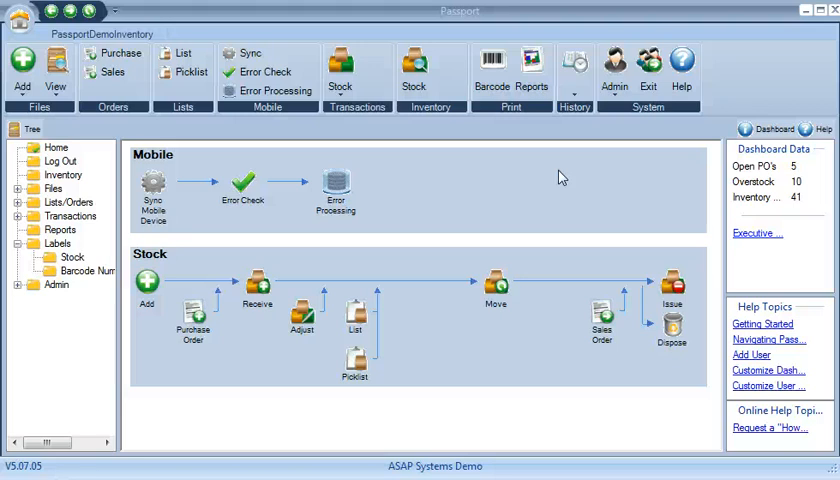
mouse_move(570, 166)
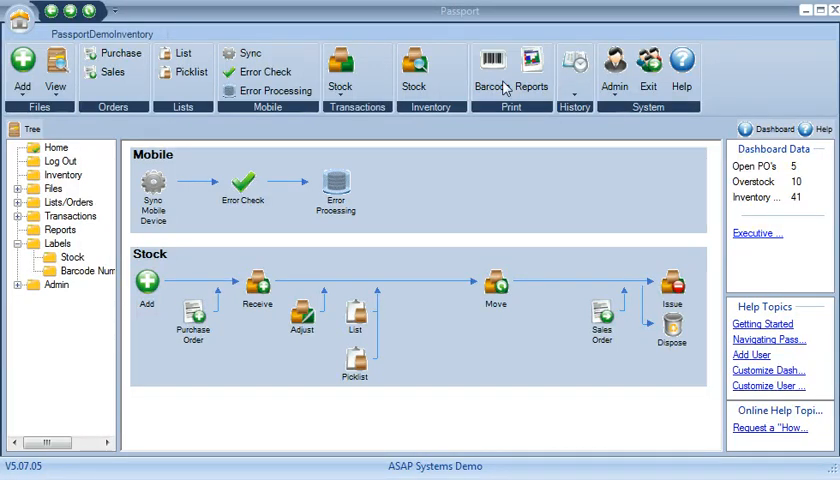
mouse_move(492, 80)
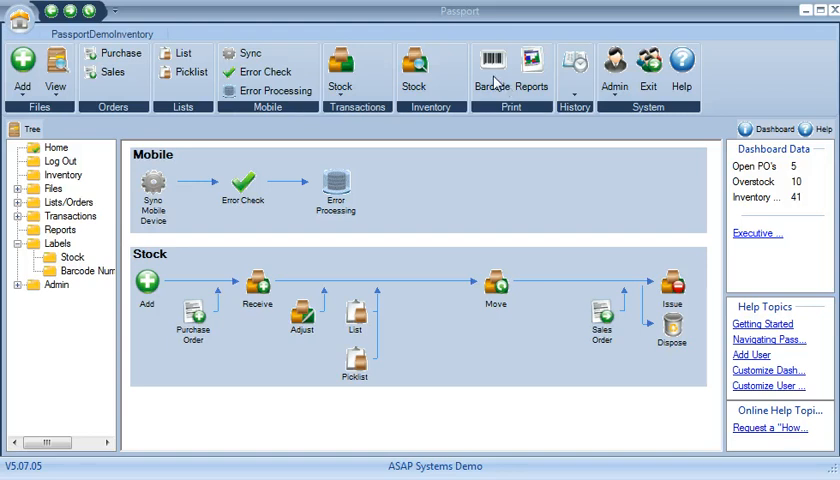
Start the Barcode command from the ribbon's Print group to reach the Barcode Labels screen.
click(492, 64)
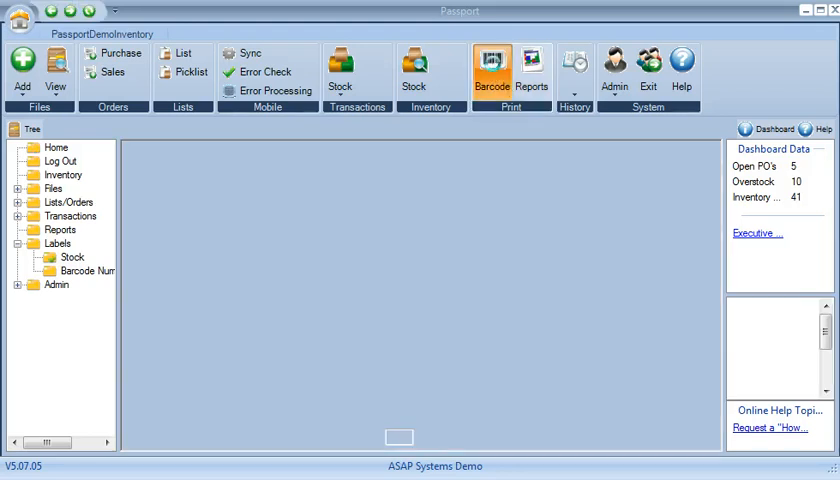
click(492, 64)
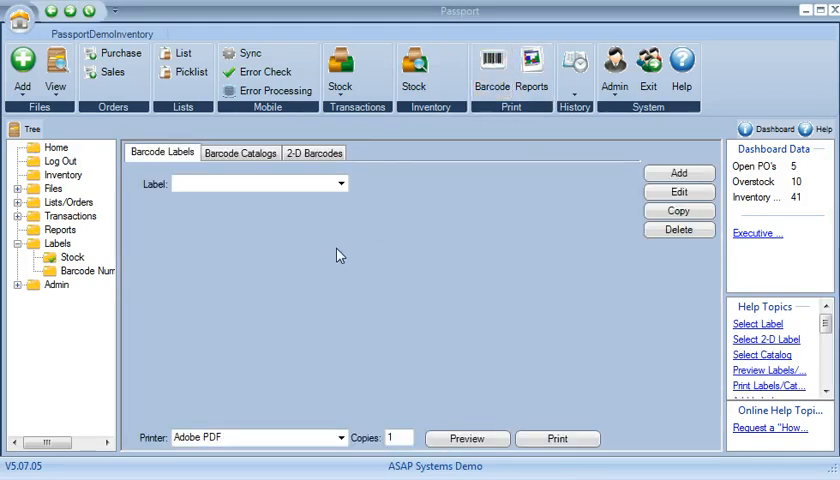
mouse_move(436, 300)
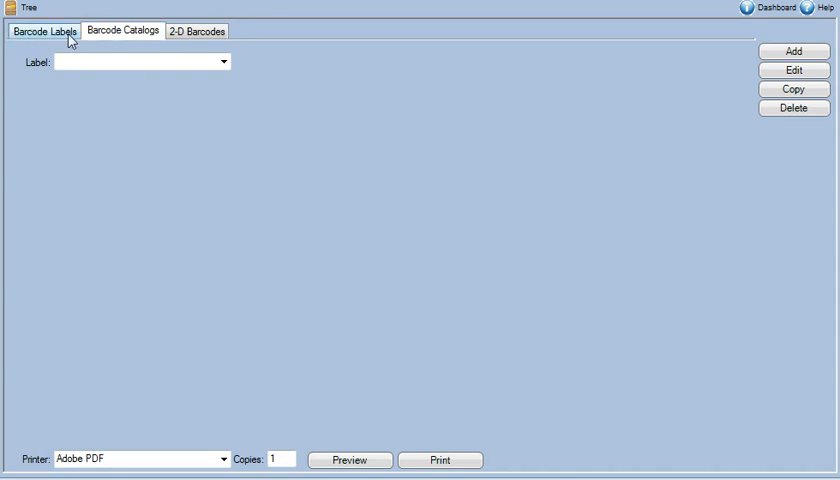
Browse the custom and preset label sizes and choose the Zebra 3 x 1 preset.
click(44, 32)
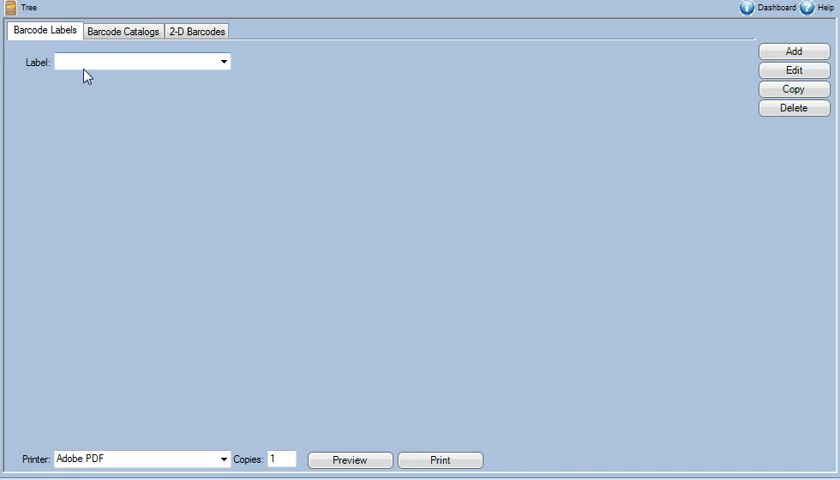
click(222, 62)
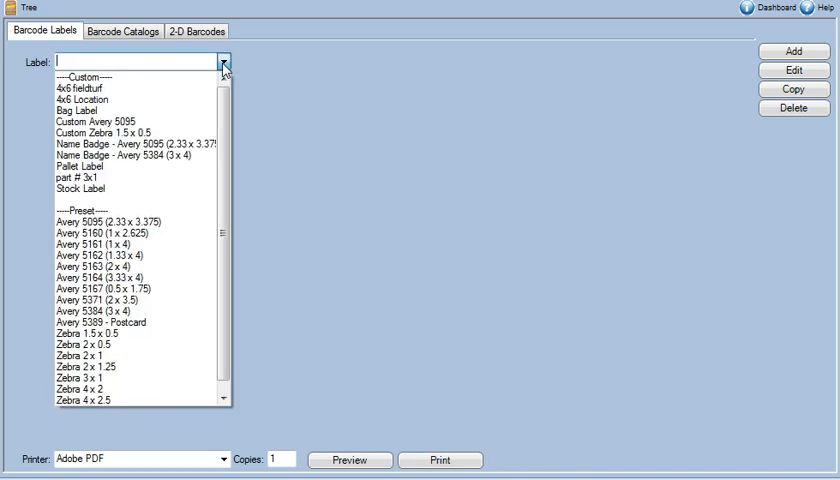
mouse_move(130, 84)
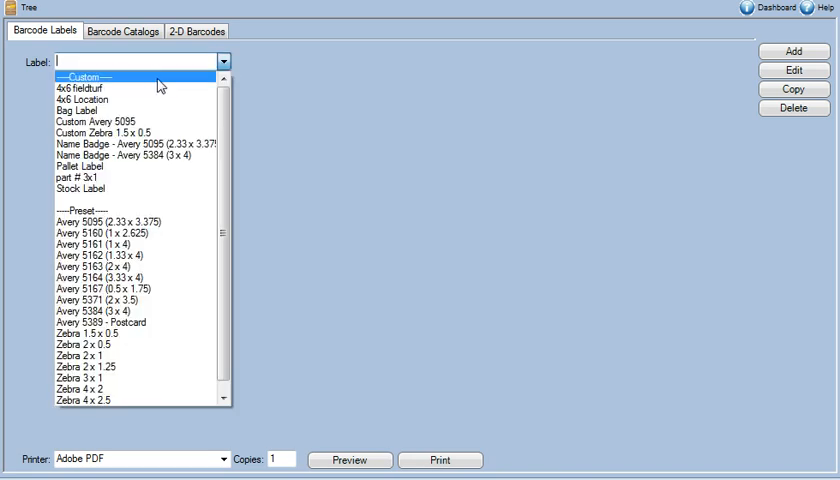
mouse_move(150, 84)
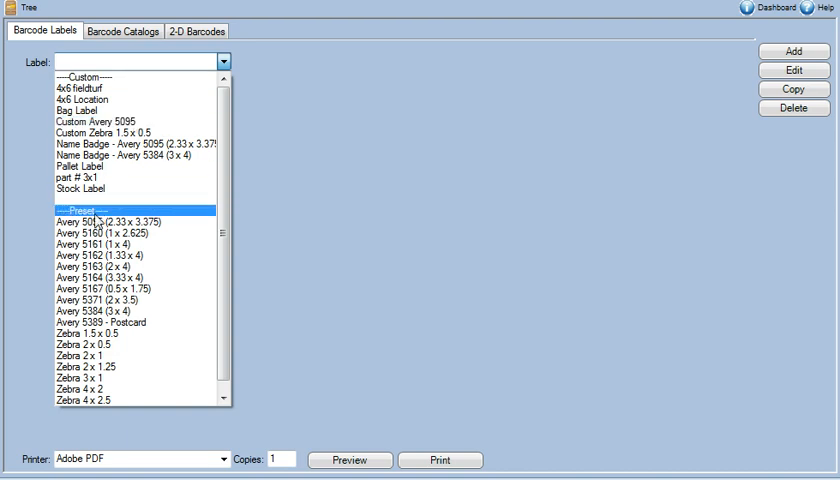
click(100, 244)
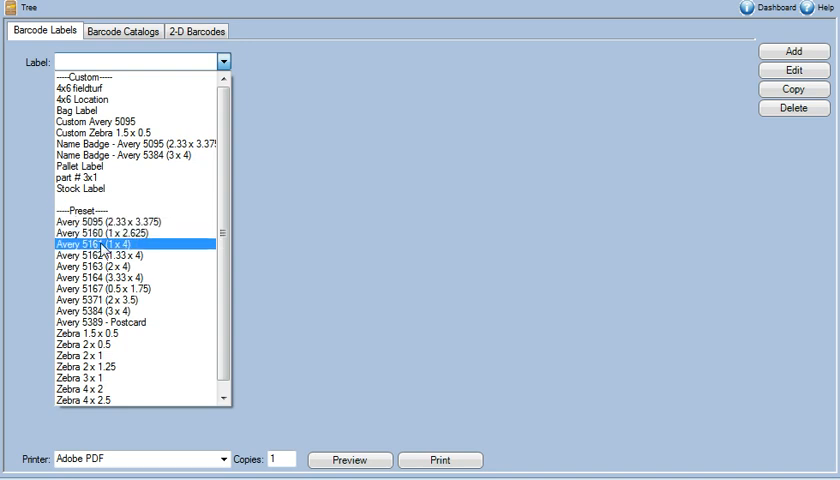
click(104, 268)
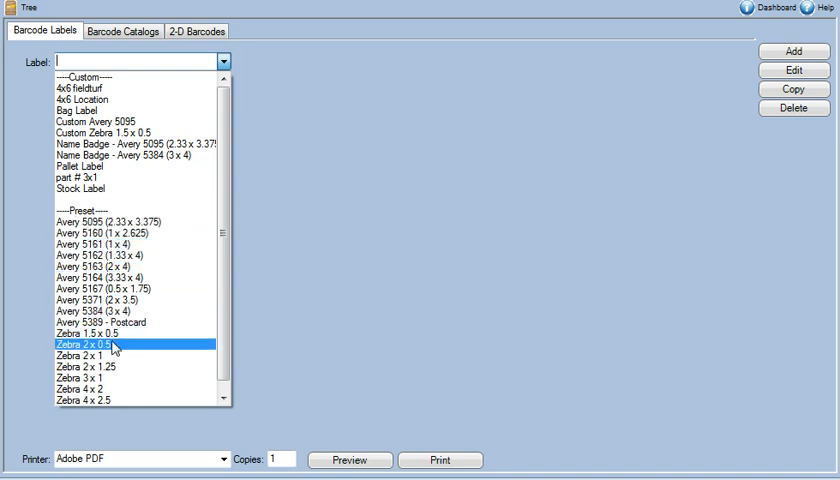
click(84, 378)
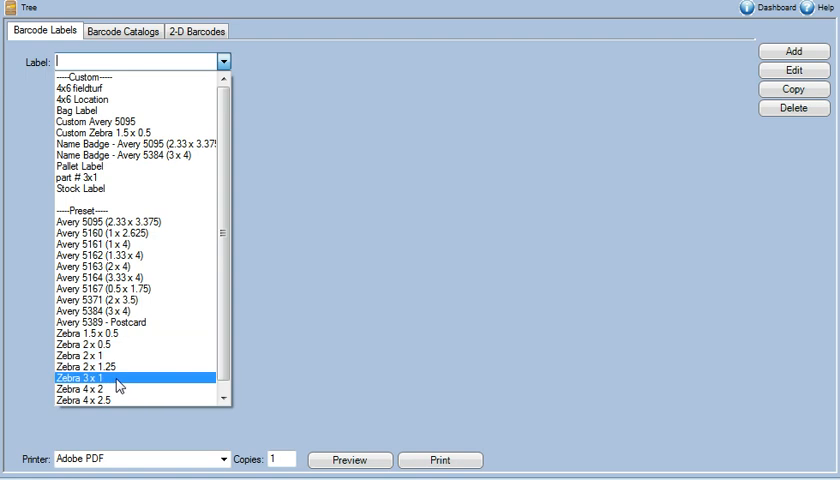
click(72, 378)
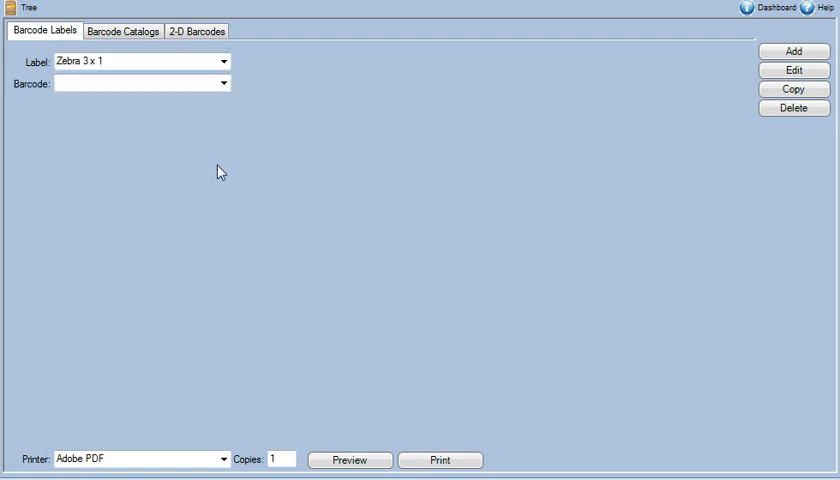
Queue Locations for printing on the ZDesigner TLP 2844-Z and start a label preview.
click(220, 84)
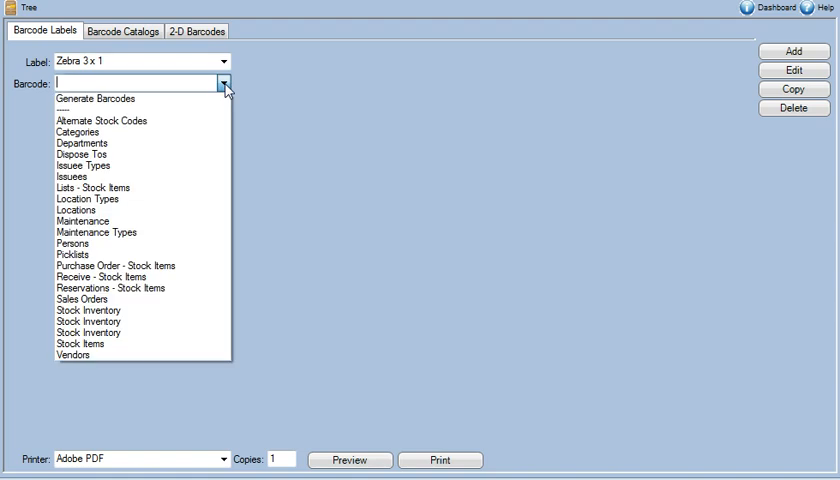
mouse_move(188, 176)
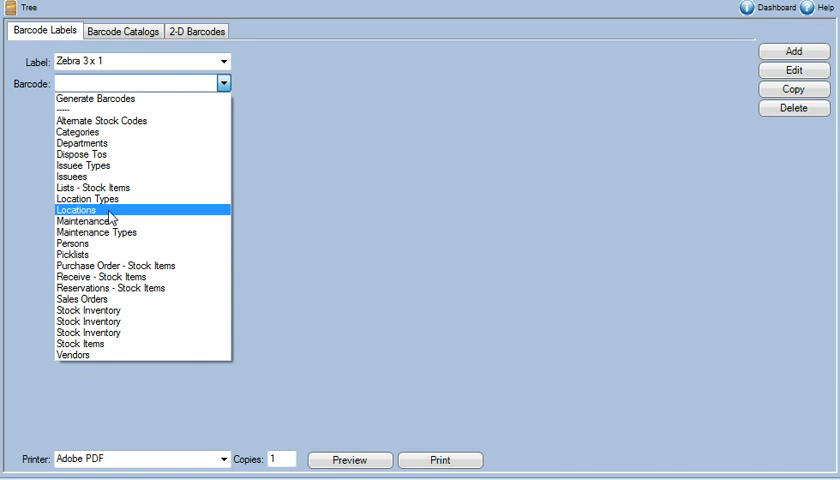
click(76, 210)
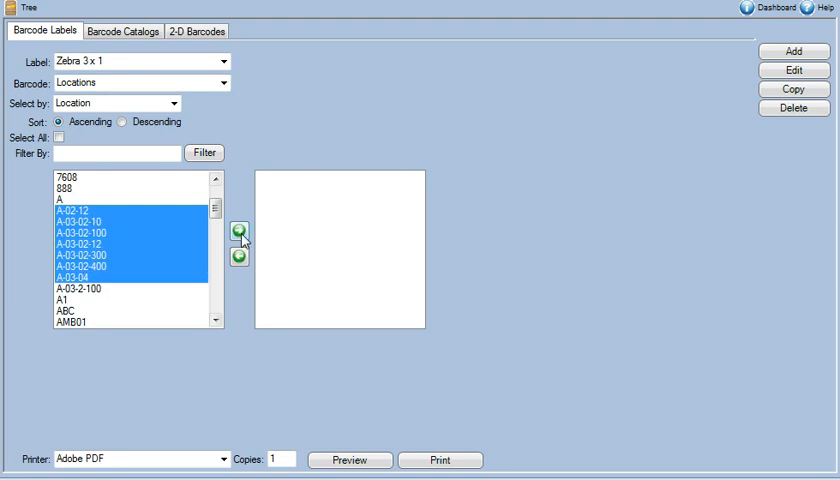
click(240, 230)
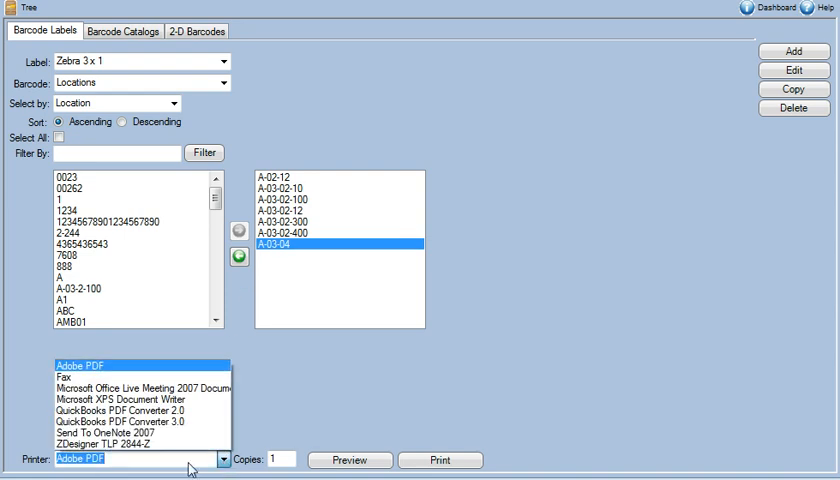
click(136, 460)
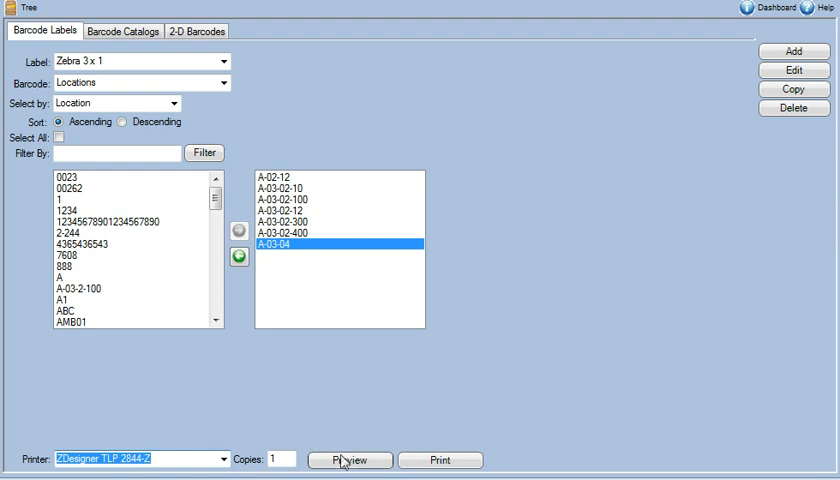
click(348, 460)
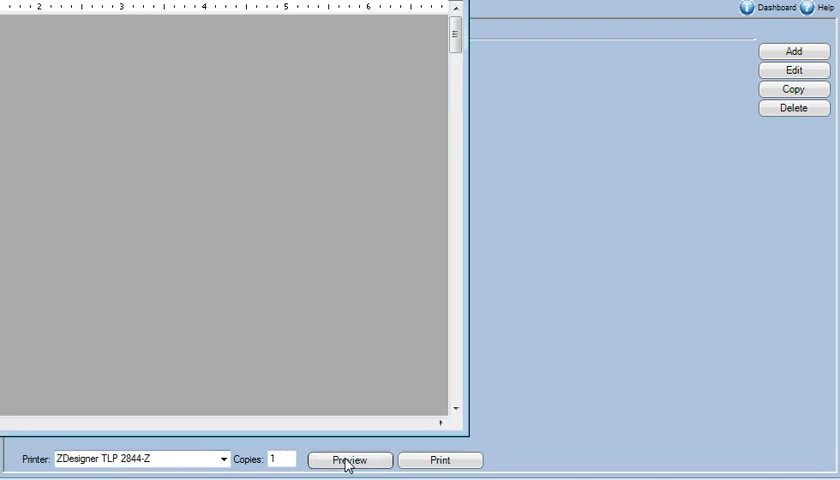
Page through the seven-label preview starting with Whse A, Aisle 02, Rack 12.
click(348, 460)
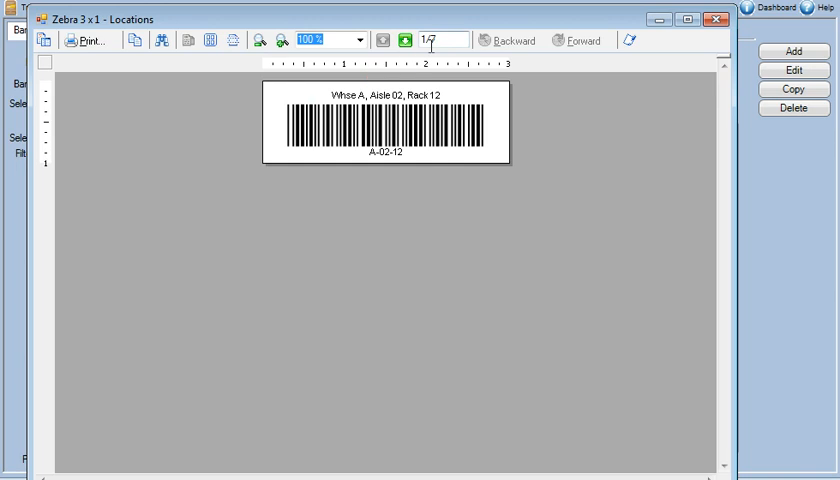
mouse_move(404, 40)
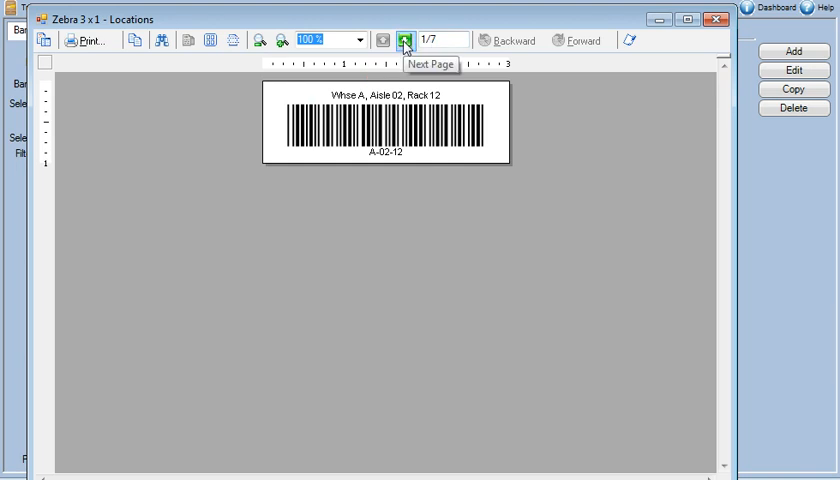
click(404, 40)
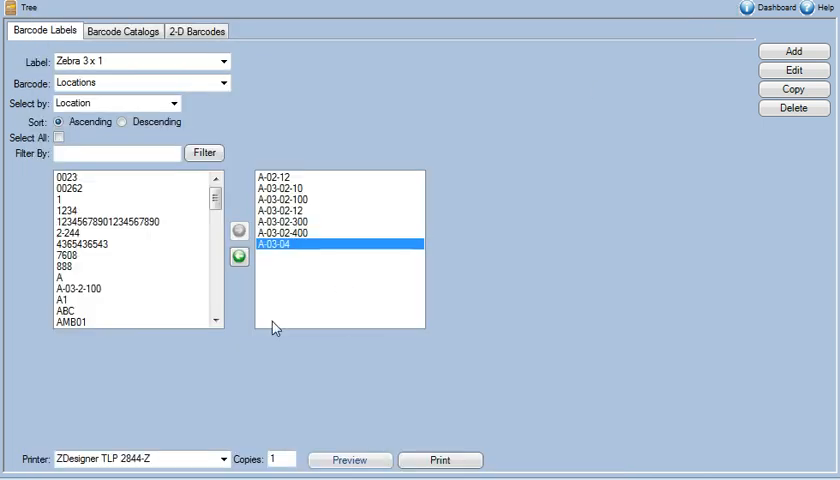
mouse_move(36, 456)
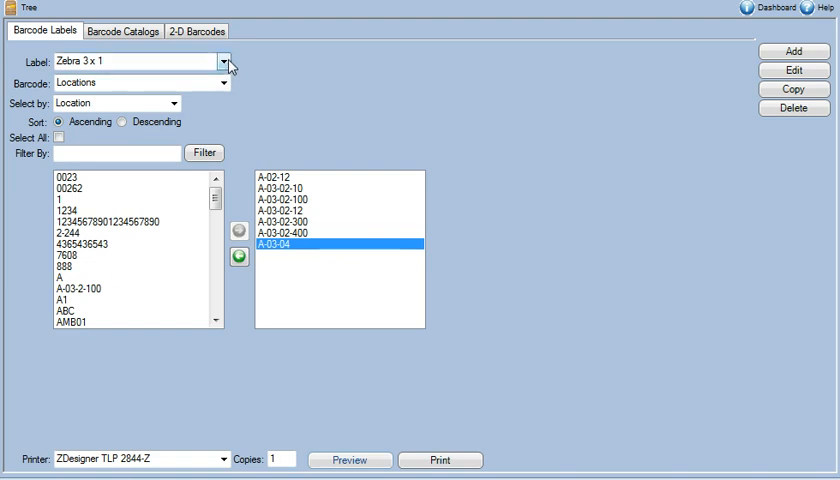
Requeue the locations with Adobe PDF as the printer and preview the labels.
click(224, 60)
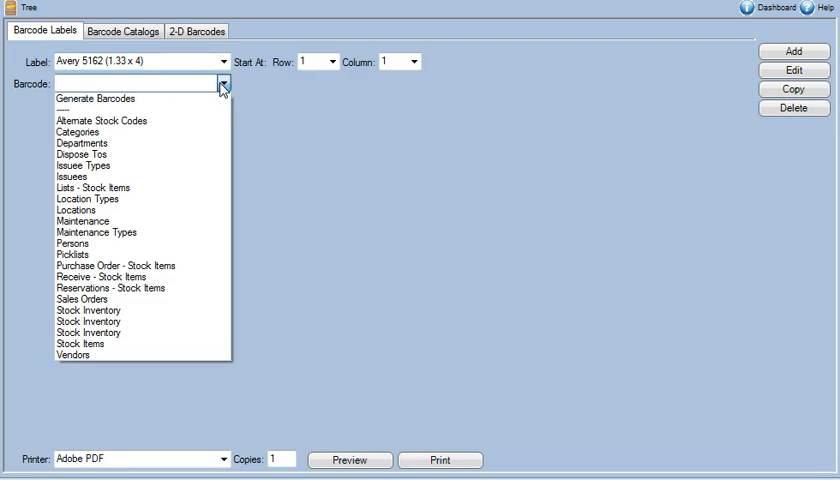
click(78, 210)
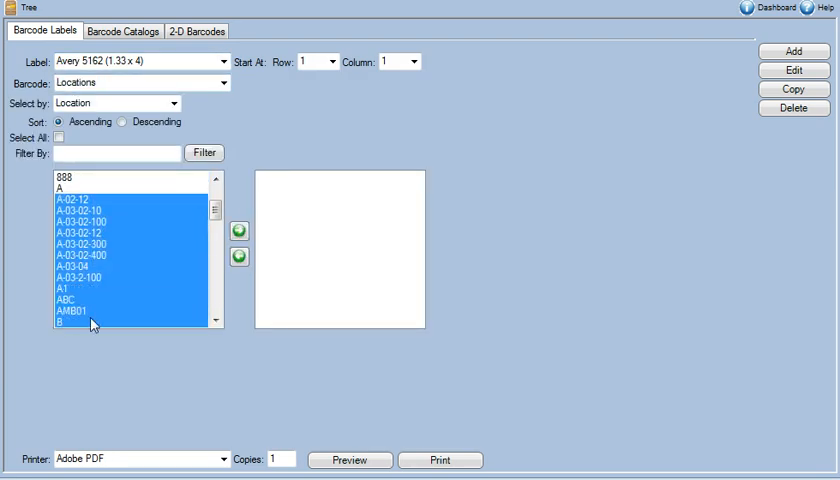
click(240, 230)
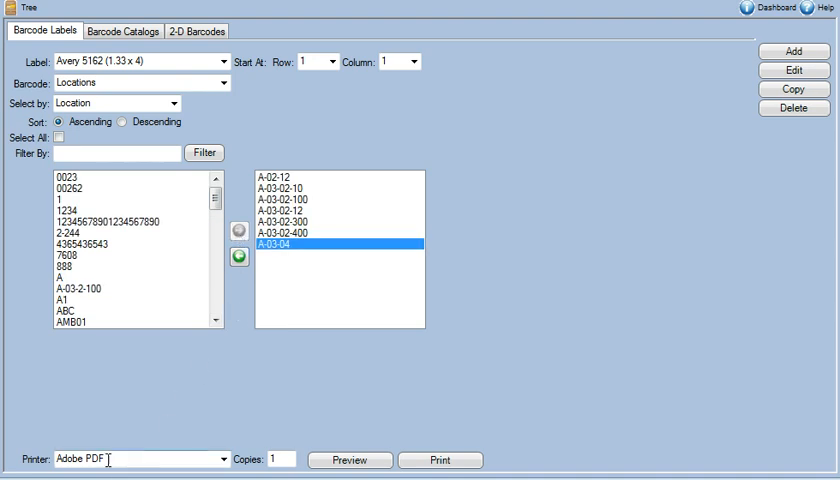
click(222, 460)
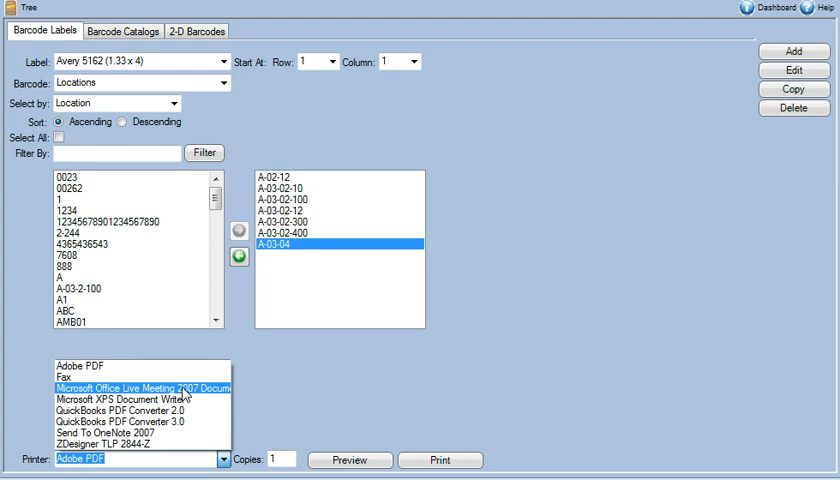
click(136, 410)
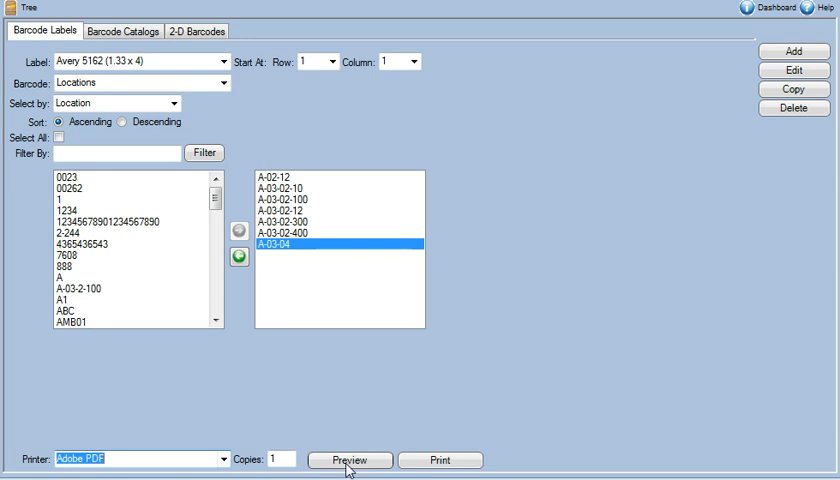
click(350, 460)
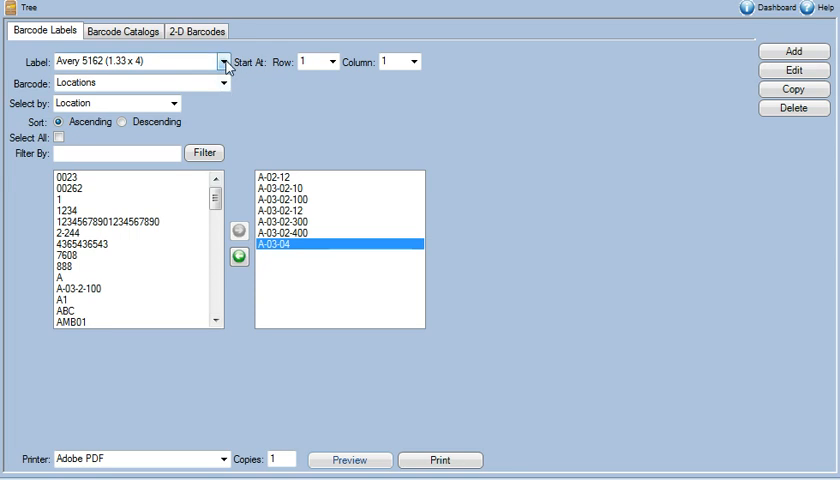
Switch to Zebra 3 x 1 stock item labels, queue item 5-10310 and preview it.
click(224, 60)
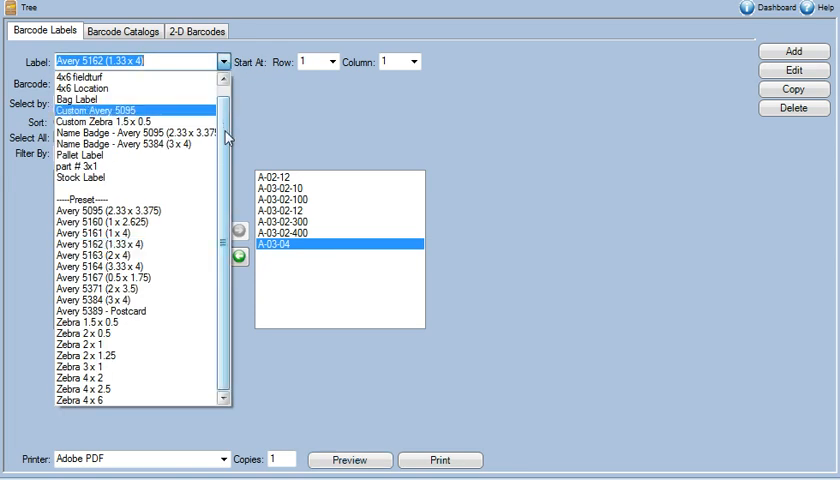
click(76, 366)
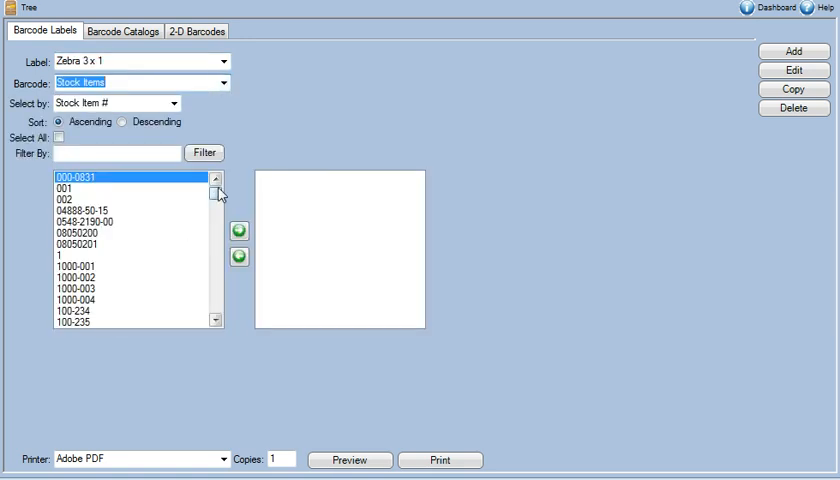
scroll(down, 3)
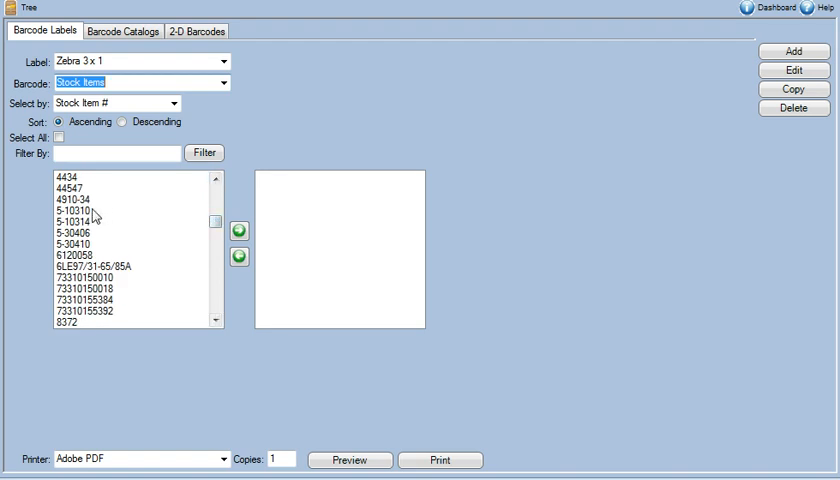
click(240, 228)
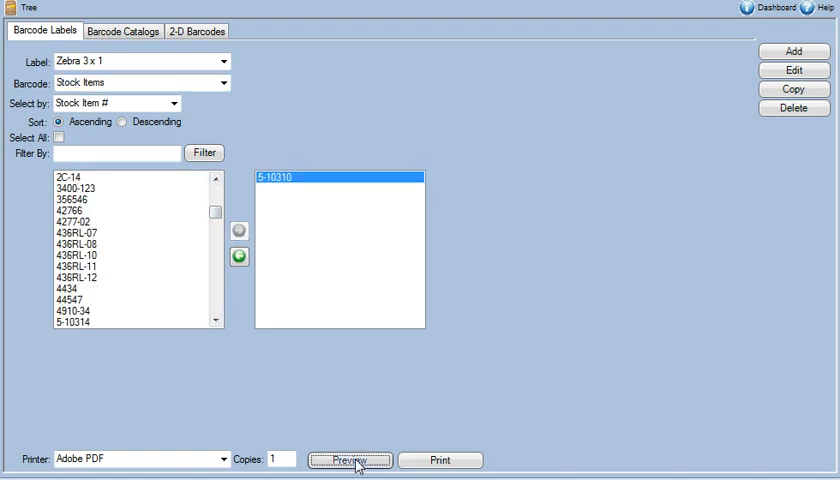
click(350, 460)
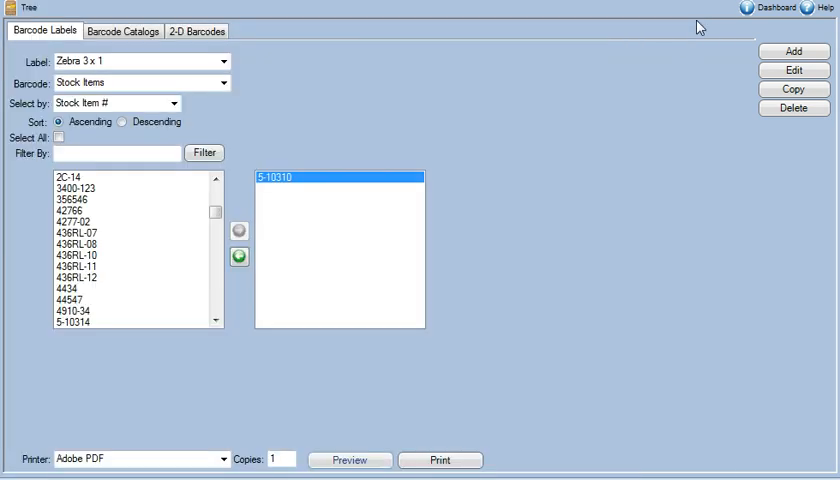
Set up a Catalog - Preset barcode catalog with the locations added to it.
click(124, 32)
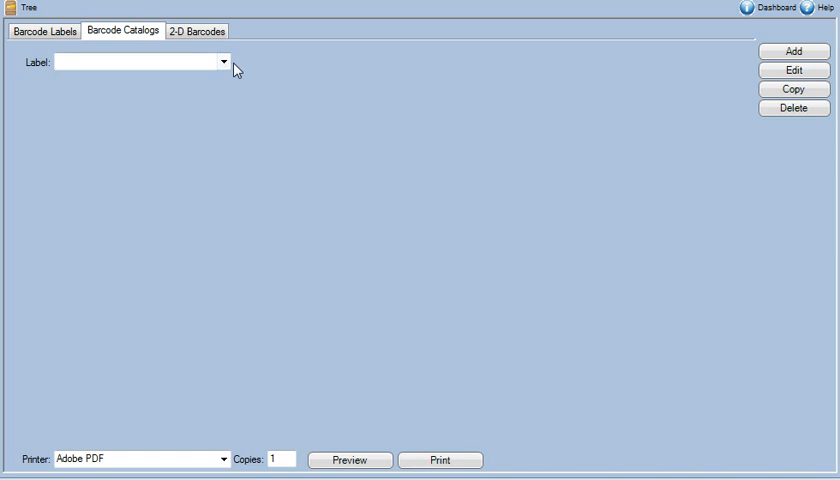
click(224, 62)
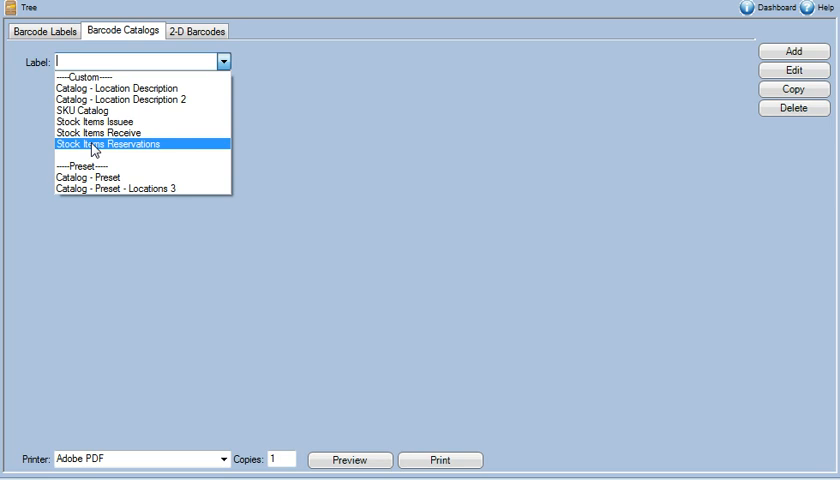
mouse_move(112, 176)
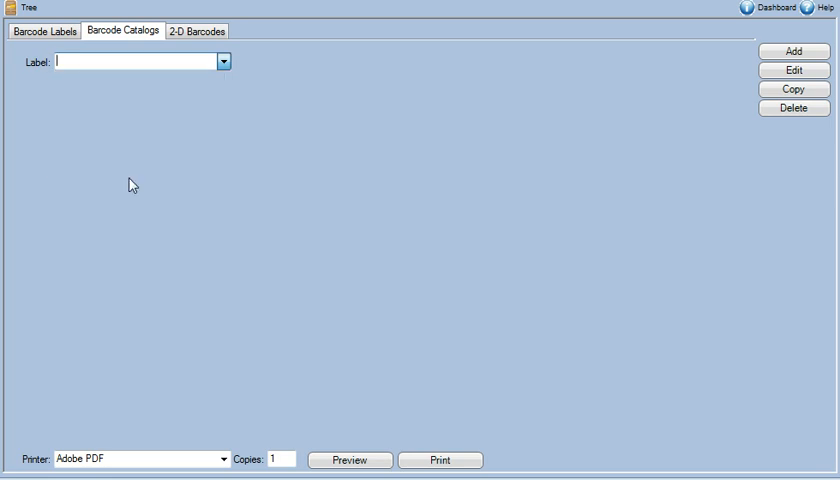
click(224, 84)
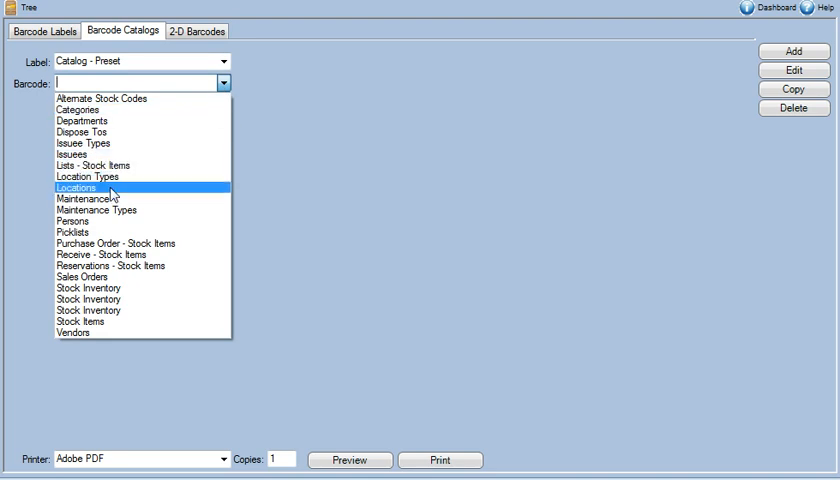
click(76, 188)
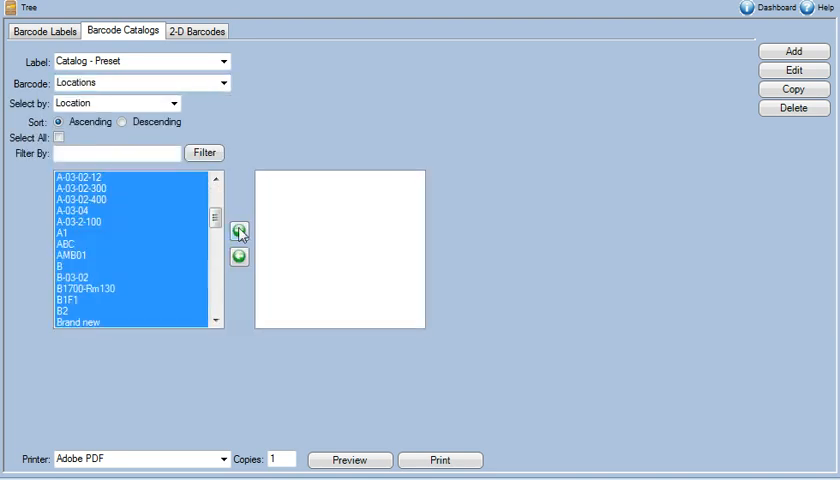
click(240, 232)
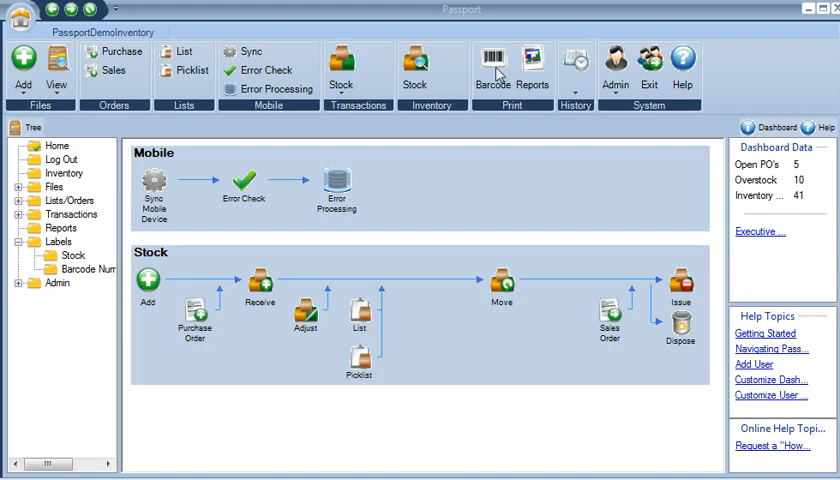
Reopen the barcode print area with Zebra 3 x 1 labels and Locations as the source.
click(492, 64)
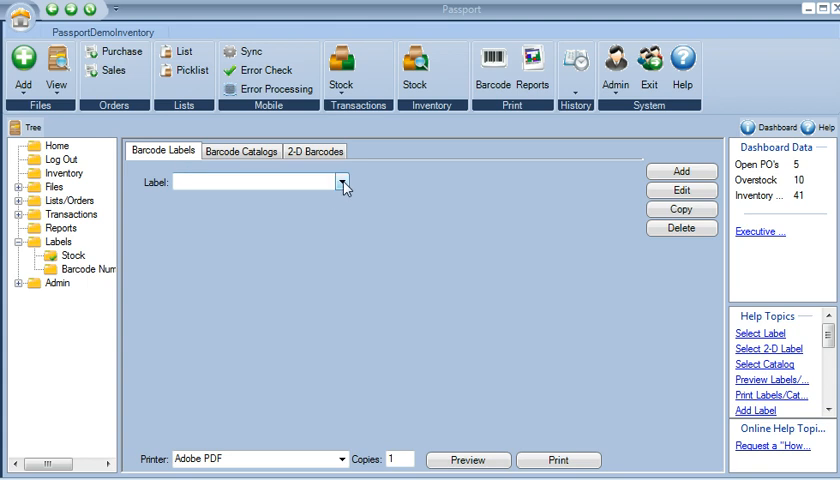
click(344, 182)
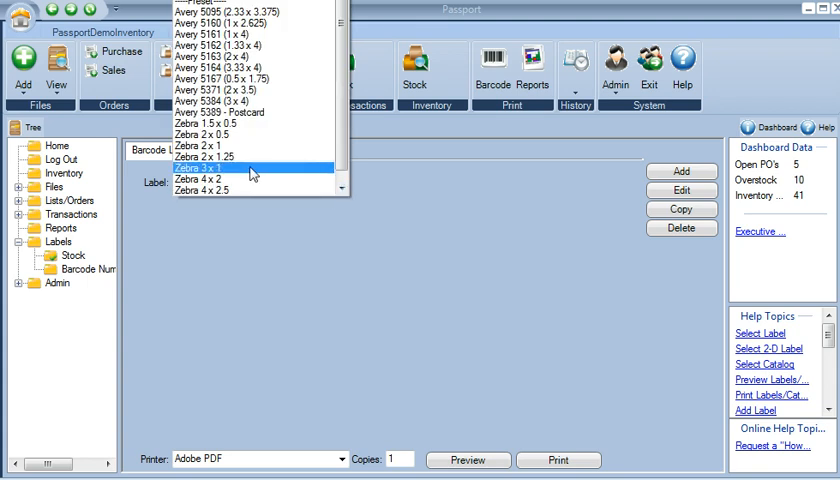
click(344, 204)
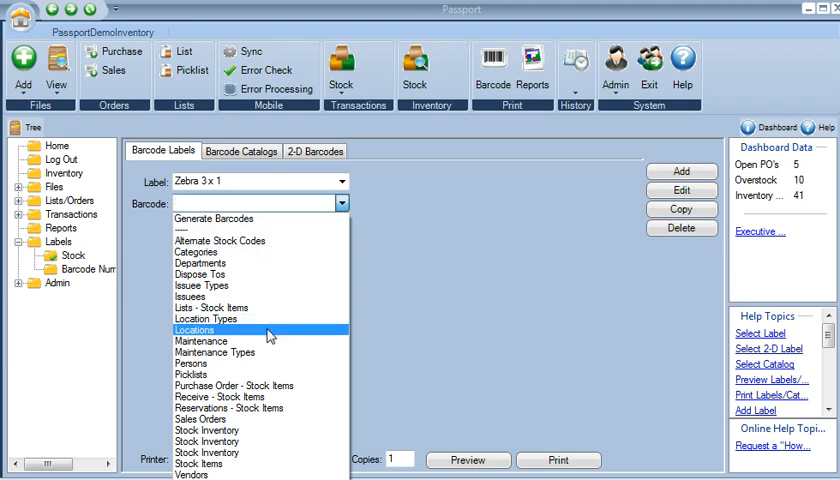
click(196, 328)
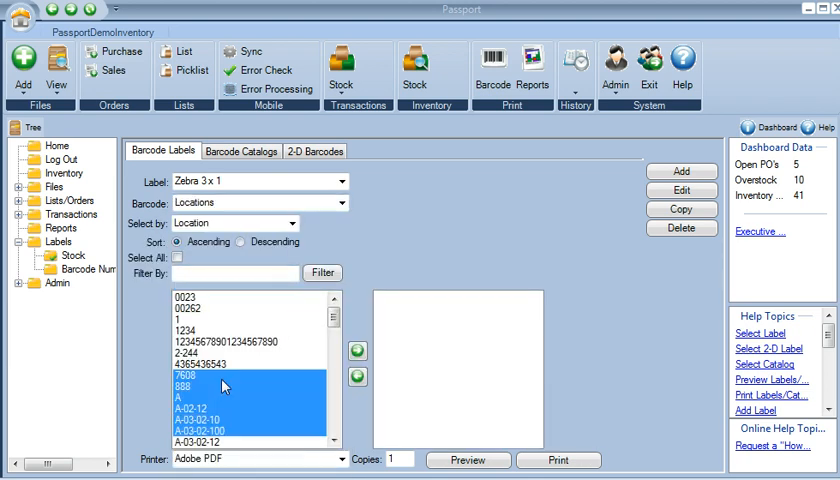